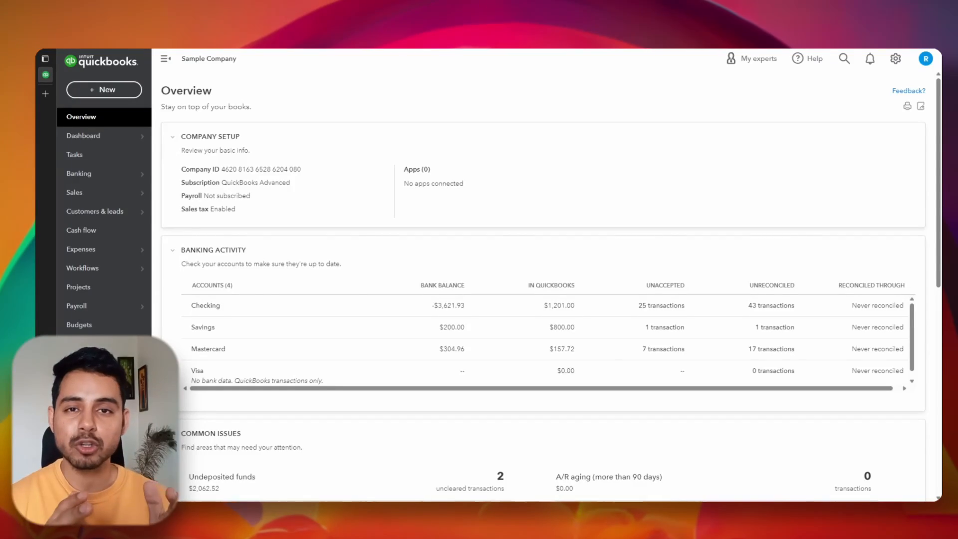
Go to the sample company's Dashboard from the left navigation.
left_click(83, 135)
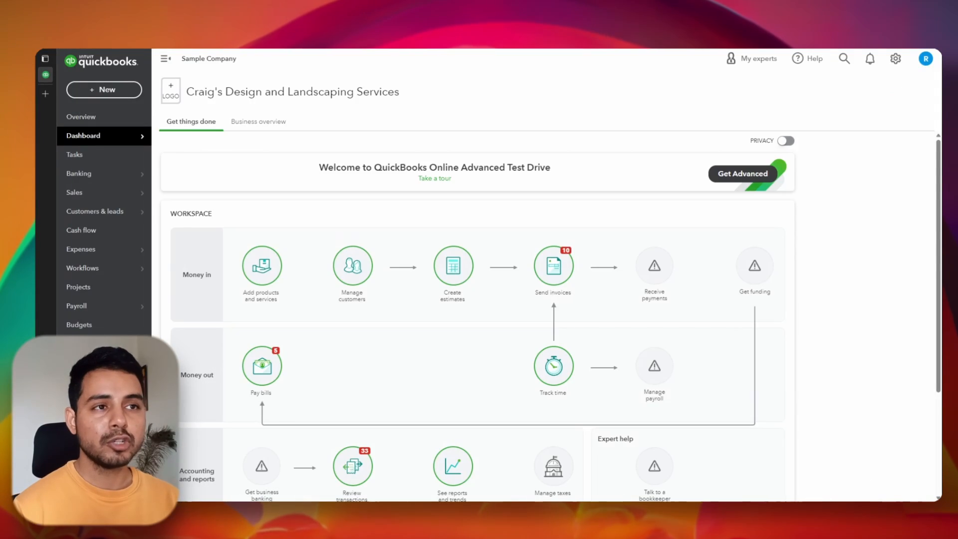
mouse_move(104, 90)
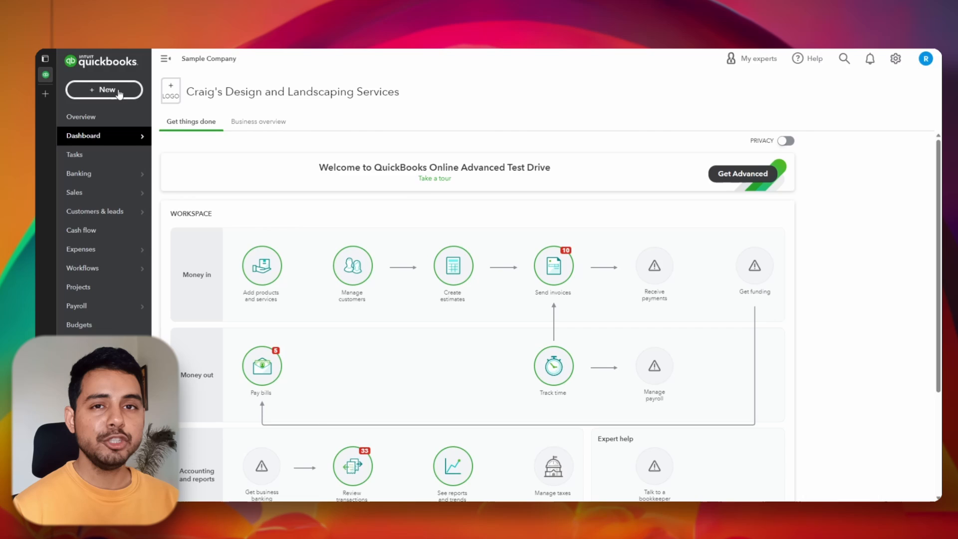
Create a new Sales receipt from the + New menu.
left_click(104, 88)
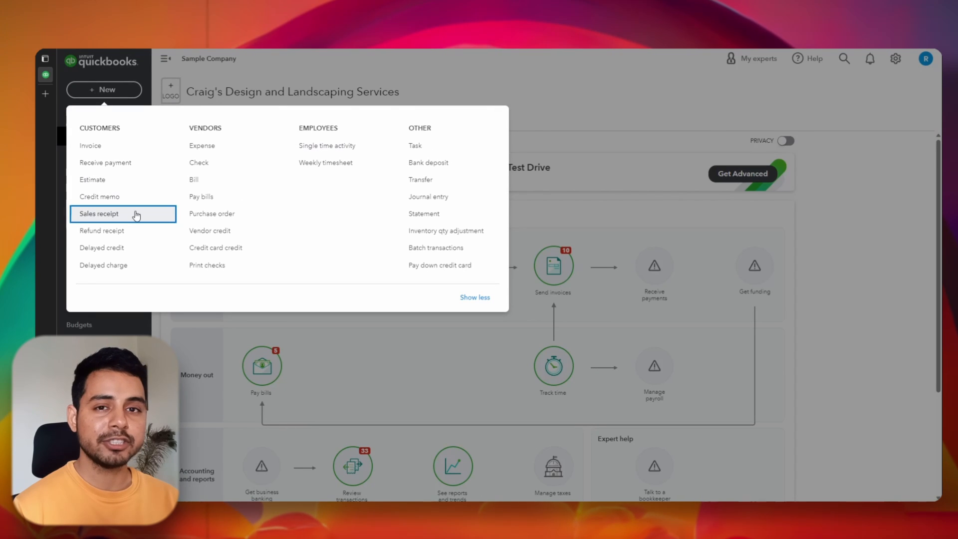
left_click(99, 213)
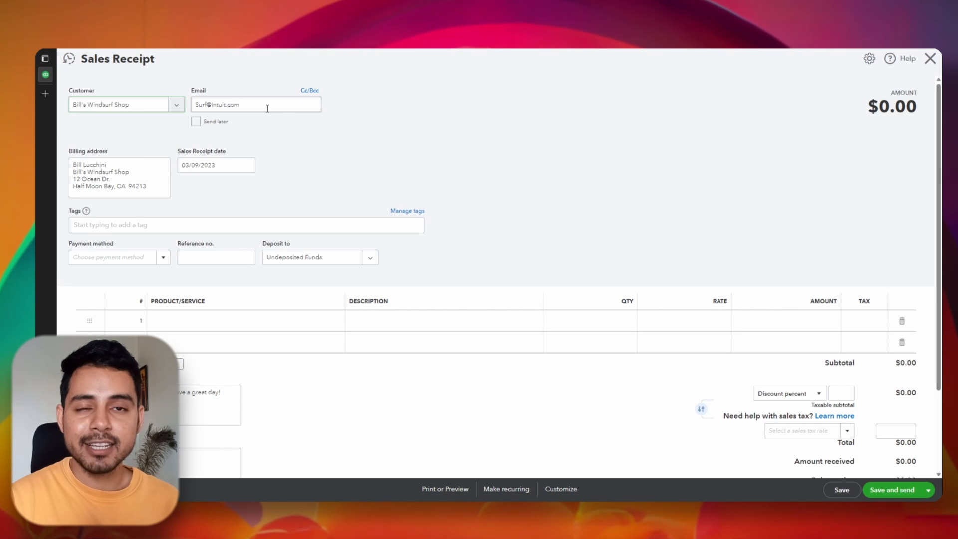
Deposit the payment to Prepaid Expenses and begin the first product line for Design.
scroll("down", 3)
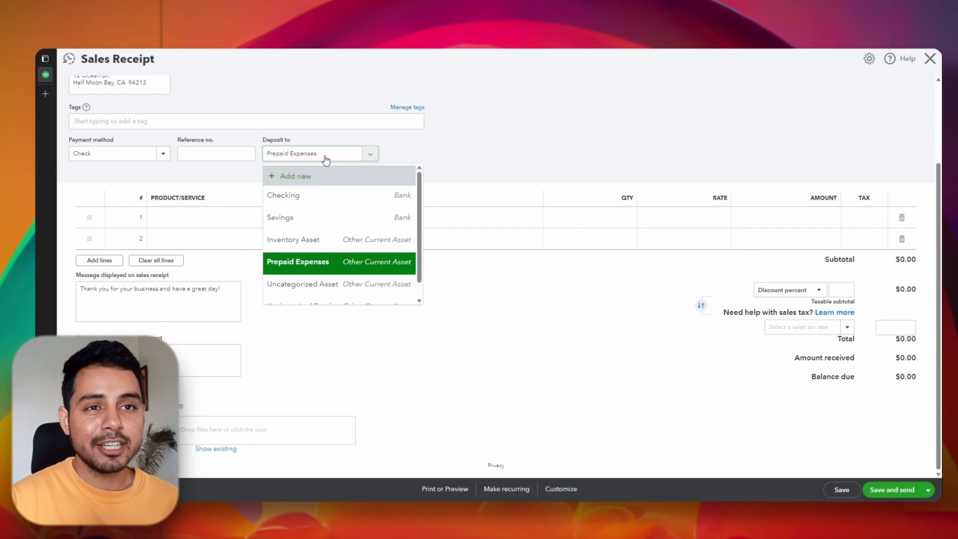
left_click(298, 262)
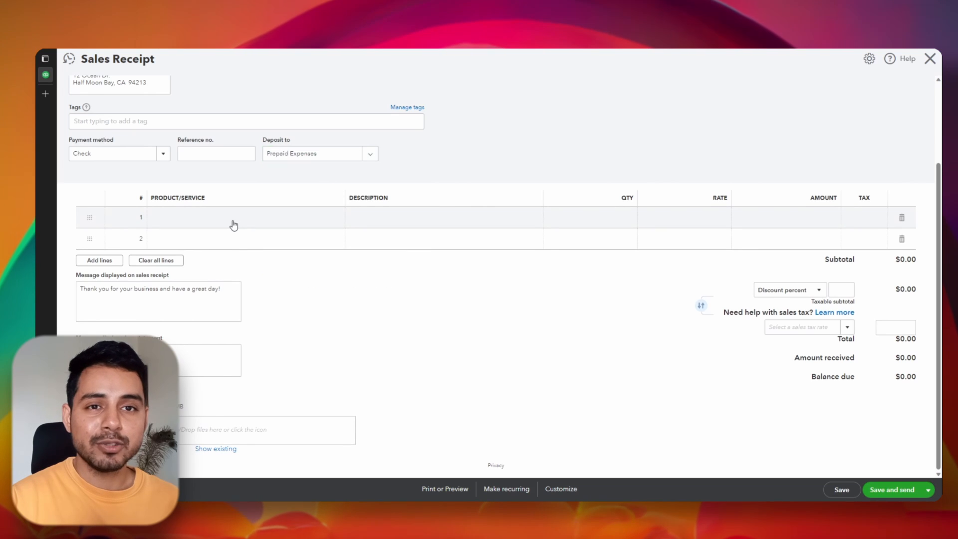
left_click(238, 217)
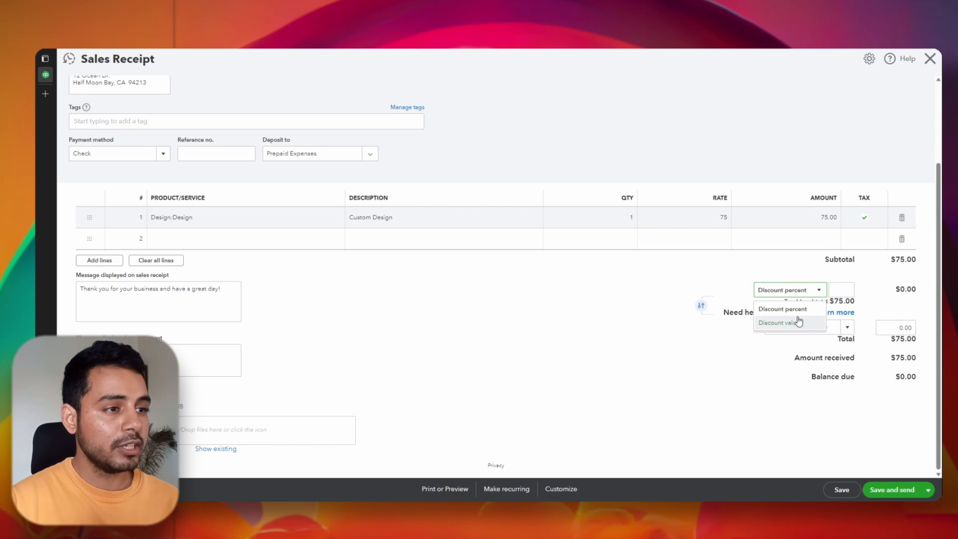
Apply a fixed $20 discount and California 8% sales tax, bringing the total to $55.
left_click(780, 322)
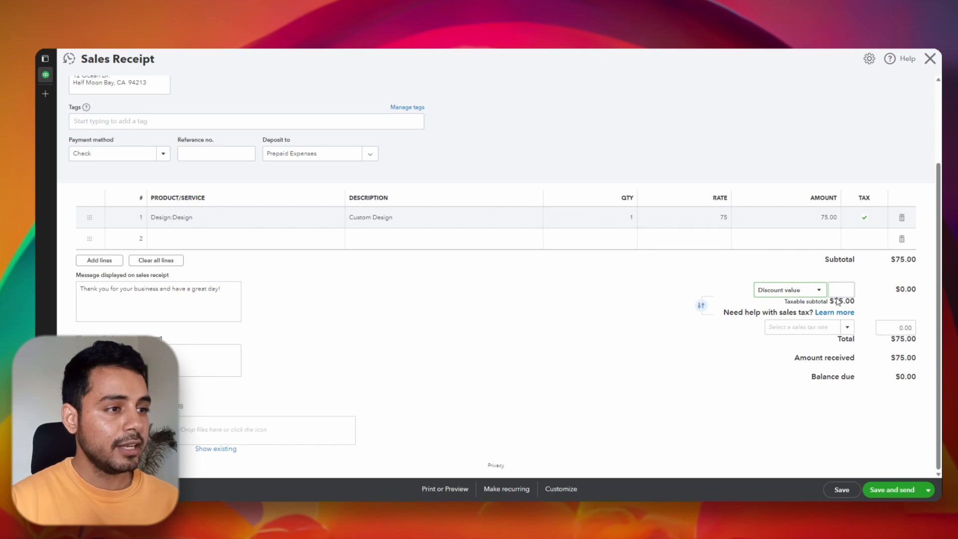
left_click(841, 290)
type("20")
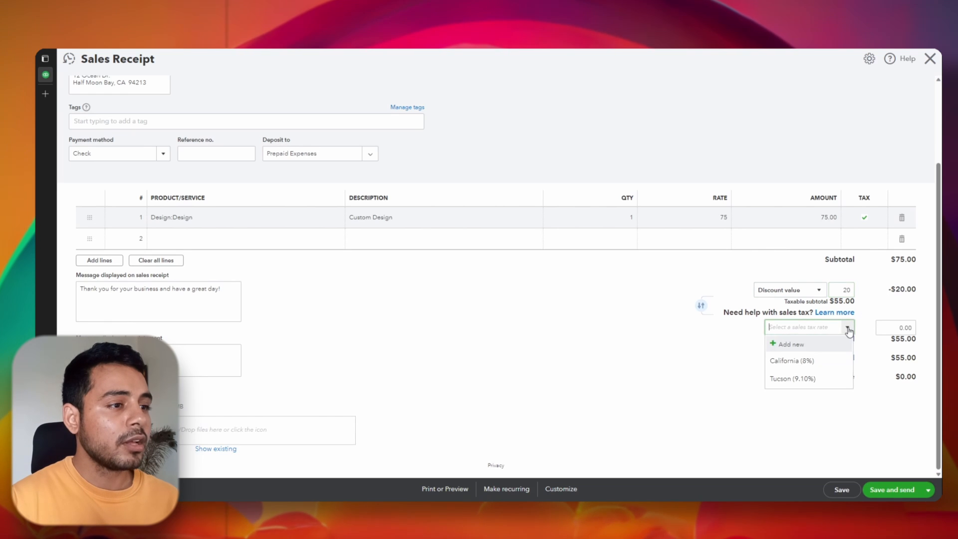
mouse_move(806, 361)
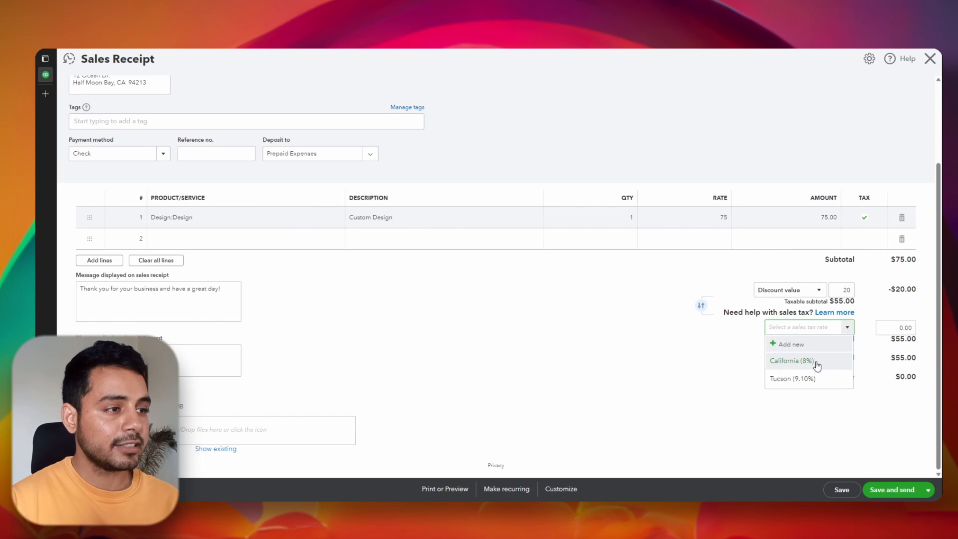
left_click(791, 360)
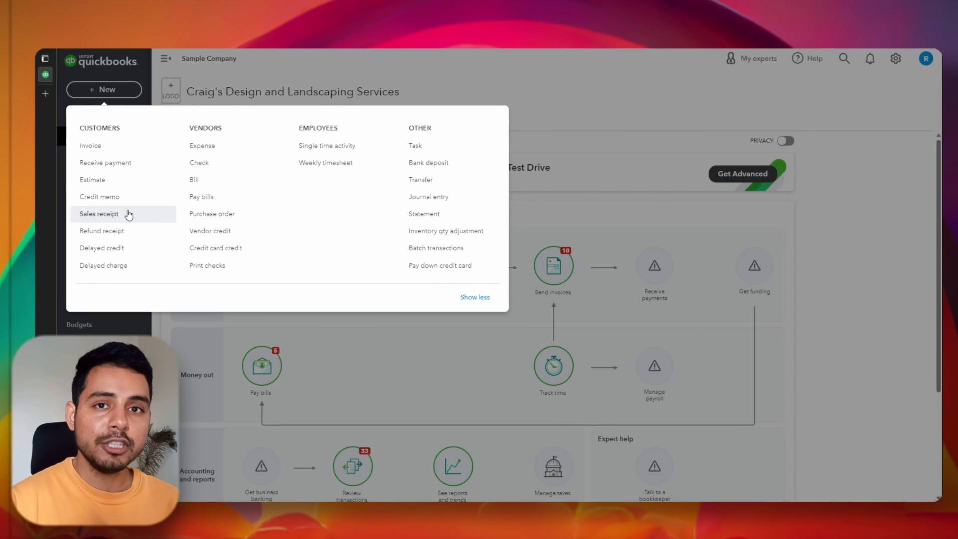
mouse_move(90, 145)
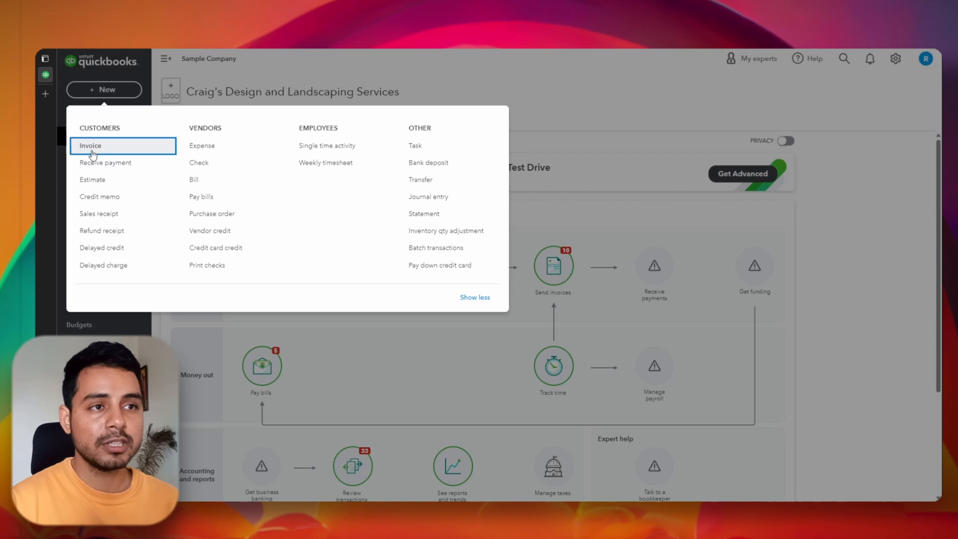
Create a new Invoice for Amy's Bird Sanctuary and review the payment terms.
left_click(91, 146)
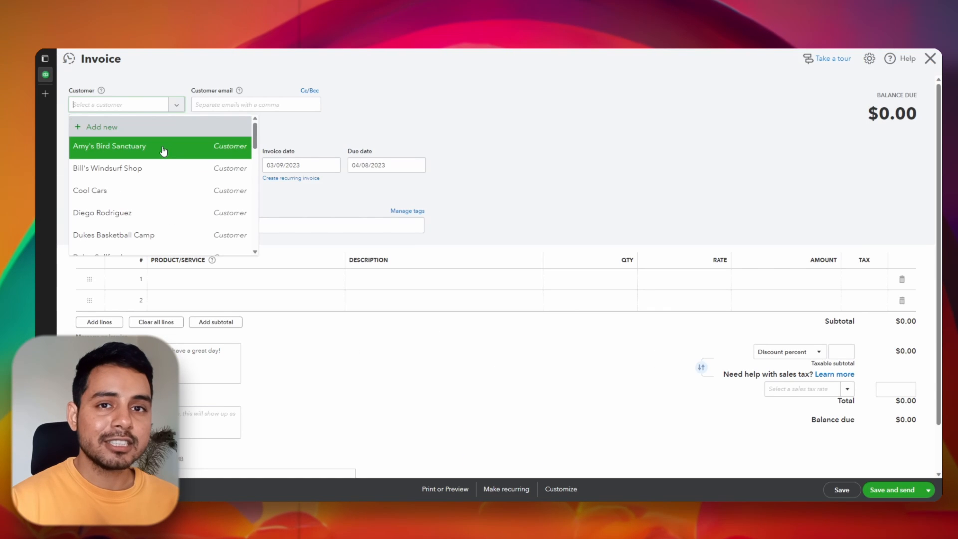
left_click(110, 146)
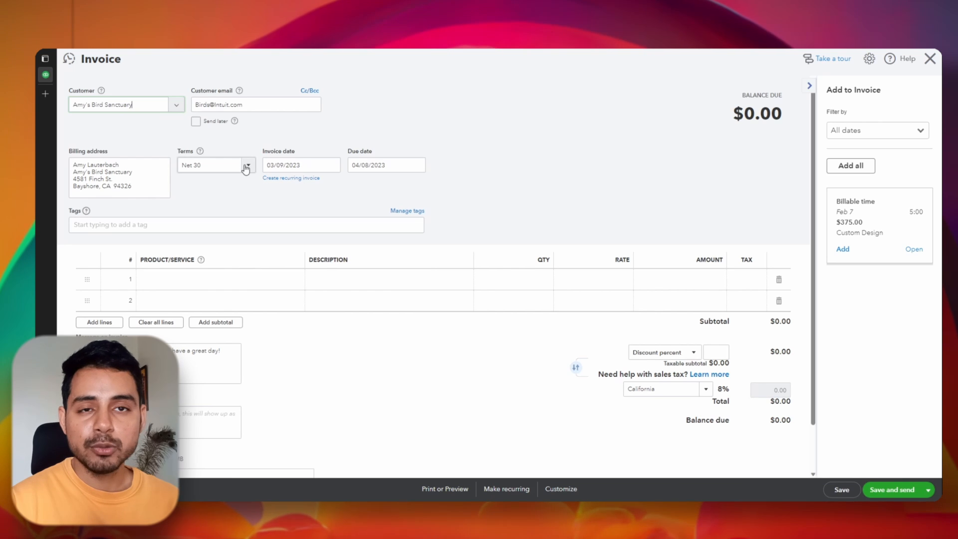
left_click(247, 165)
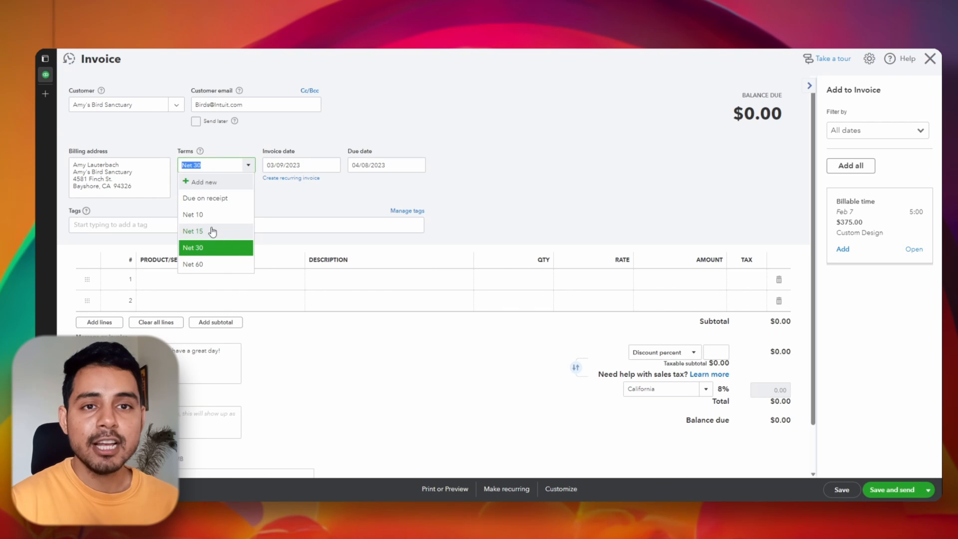
mouse_move(205, 220)
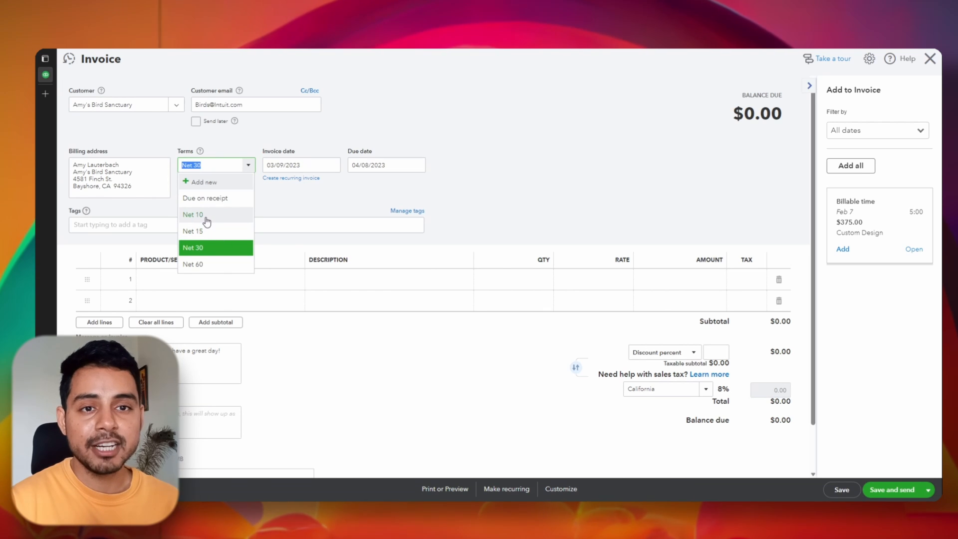
mouse_move(202, 252)
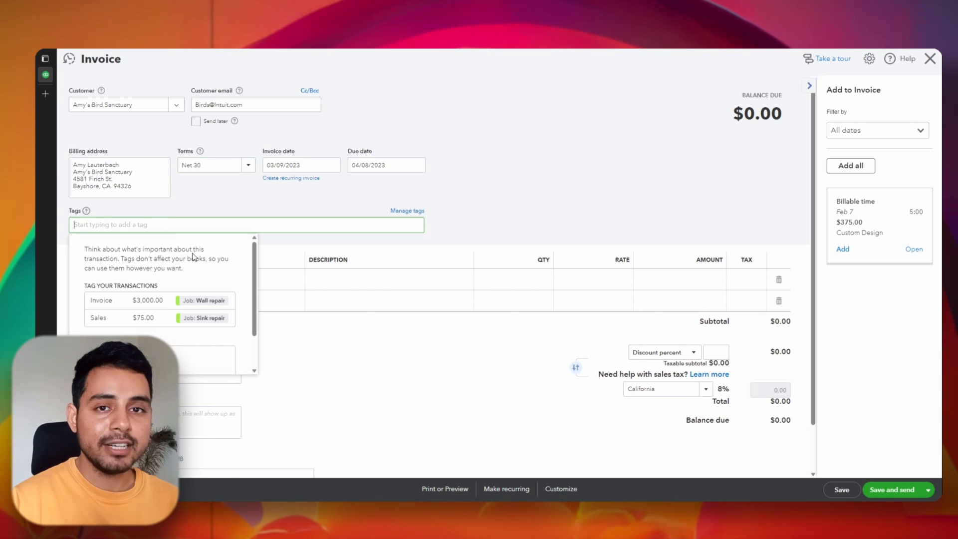
Add a Design:Design line described as Custom Design at $75.
left_click(281, 283)
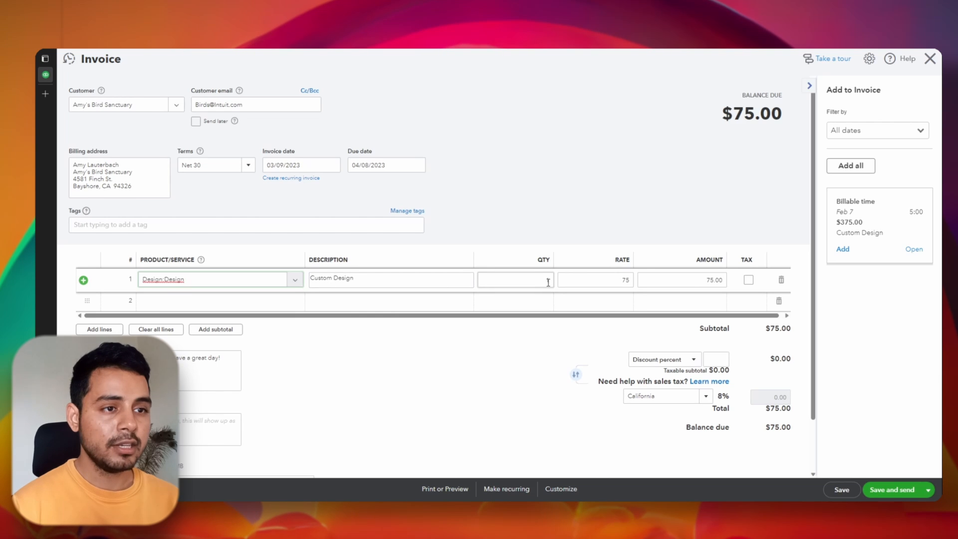
Enter a 20% discount so the taxed total becomes $64.80.
left_click(747, 279)
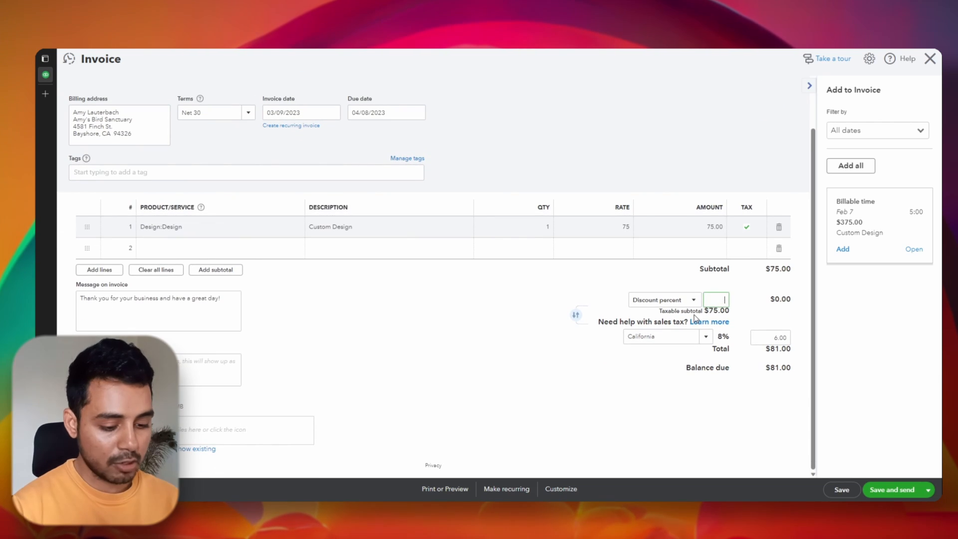
type("20")
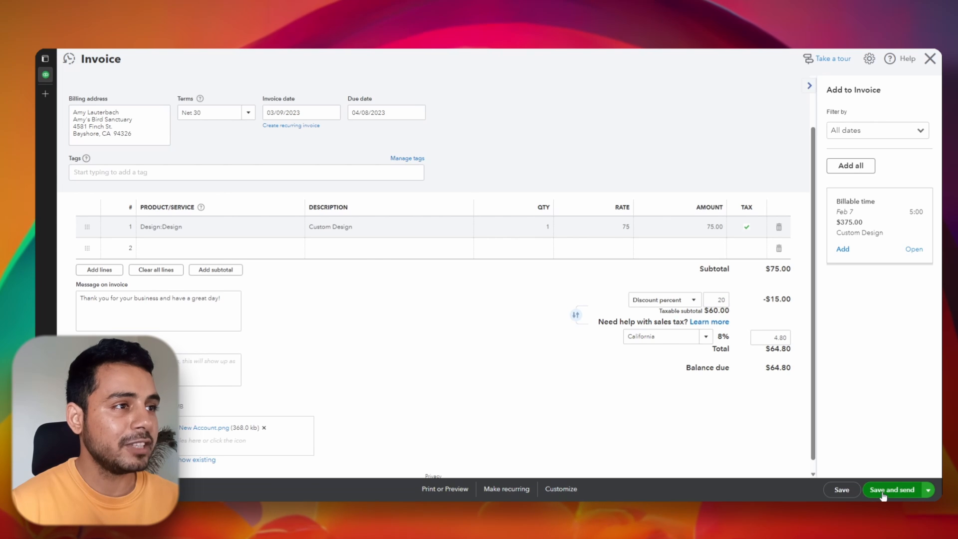
Save invoice #1039, then send the email and close back to the dashboard.
left_click(892, 489)
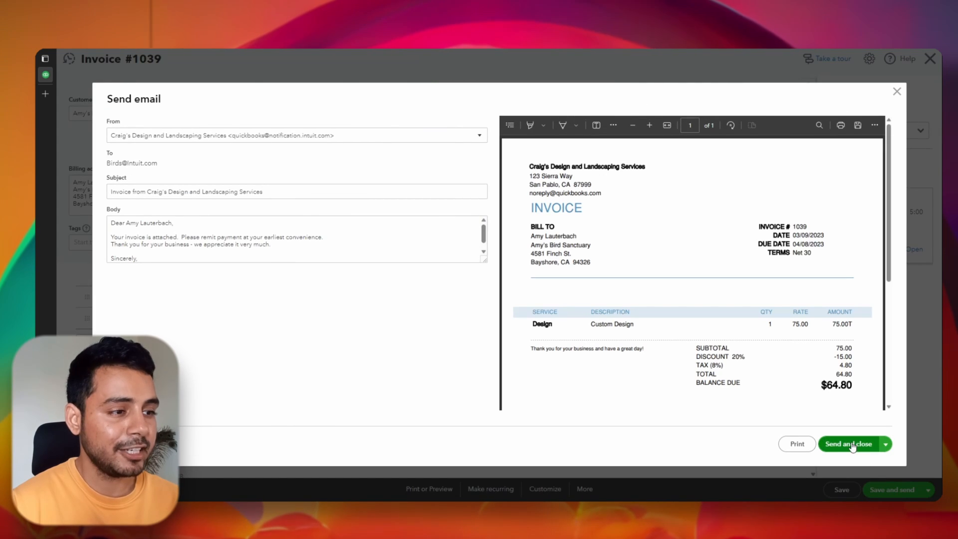
left_click(848, 443)
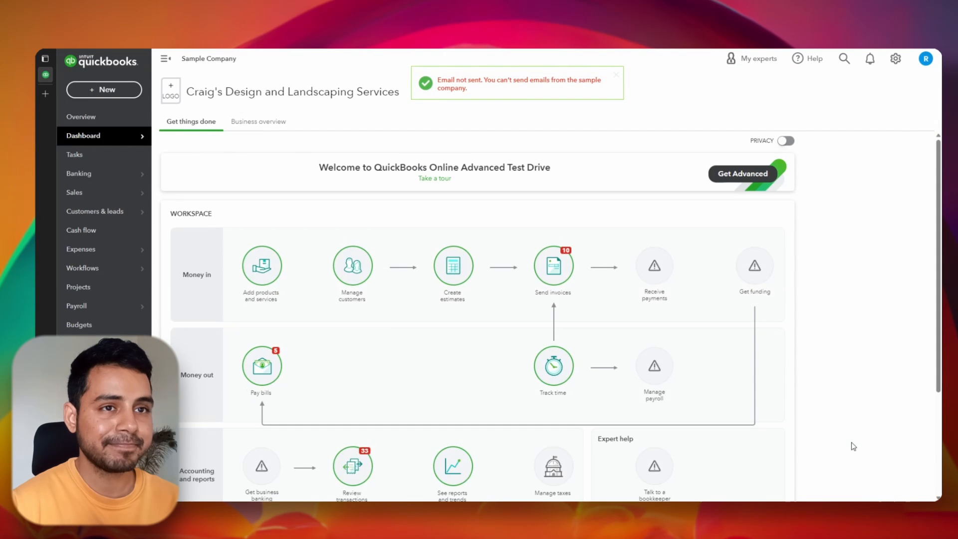